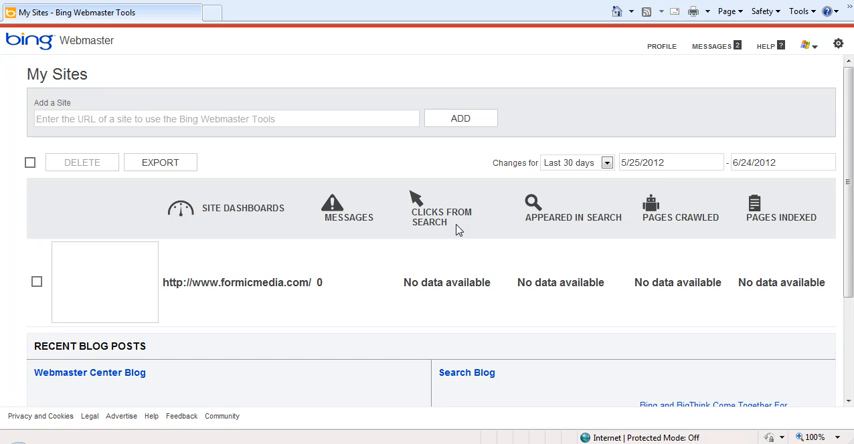
mouse_move(348, 317)
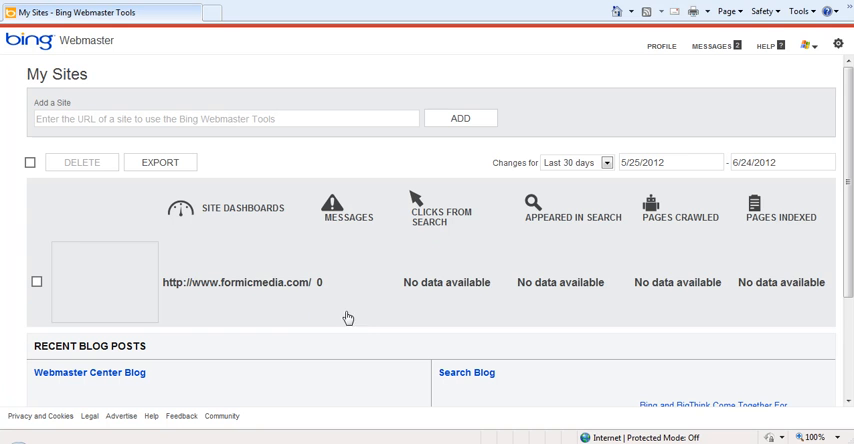
Open the formicmedia.com site entry from the My Sites list
click(237, 282)
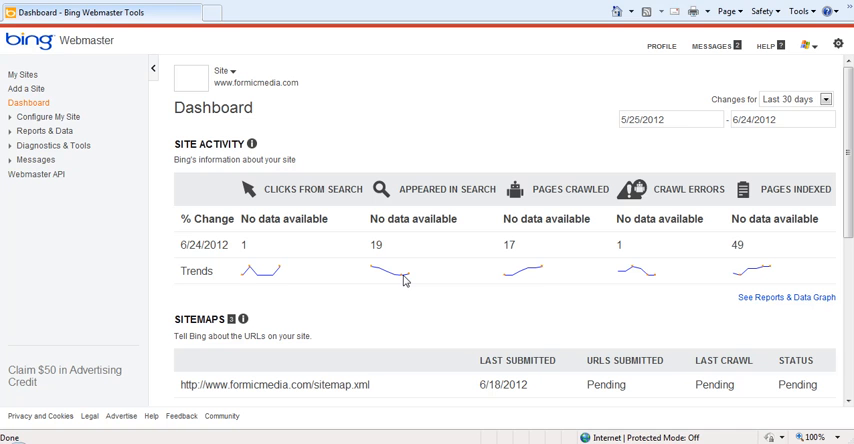
mouse_move(377, 286)
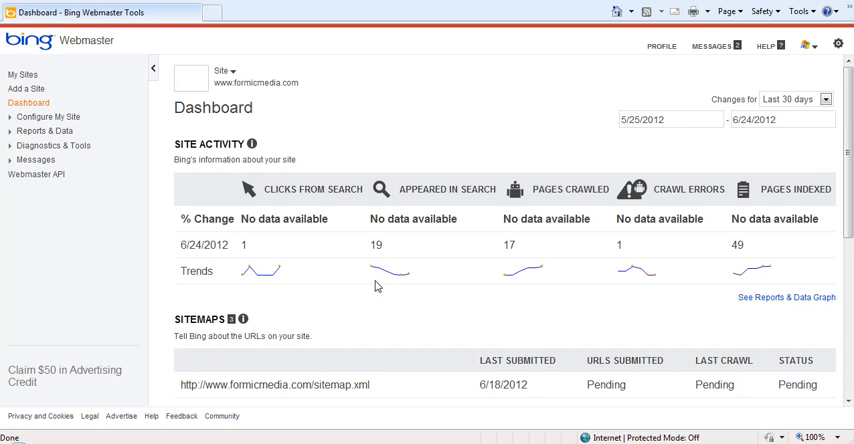
mouse_move(520, 259)
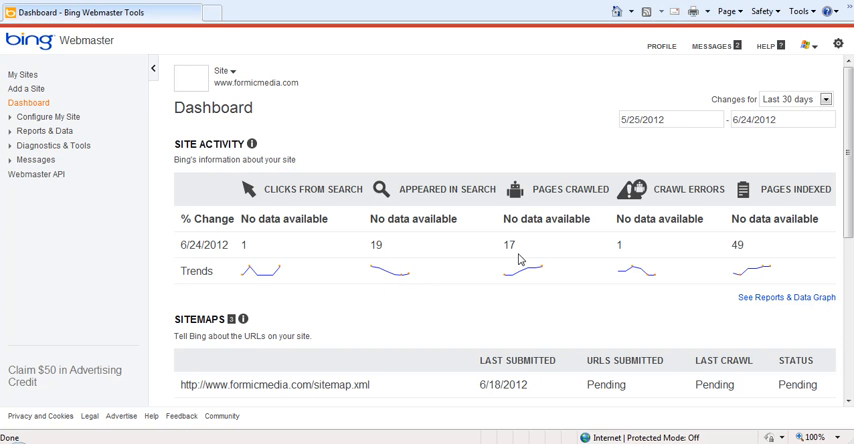
Scroll through Site Activity, Sitemaps, Search Keywords and Inbound Links, then go to Configure My Site
scroll(down, 3)
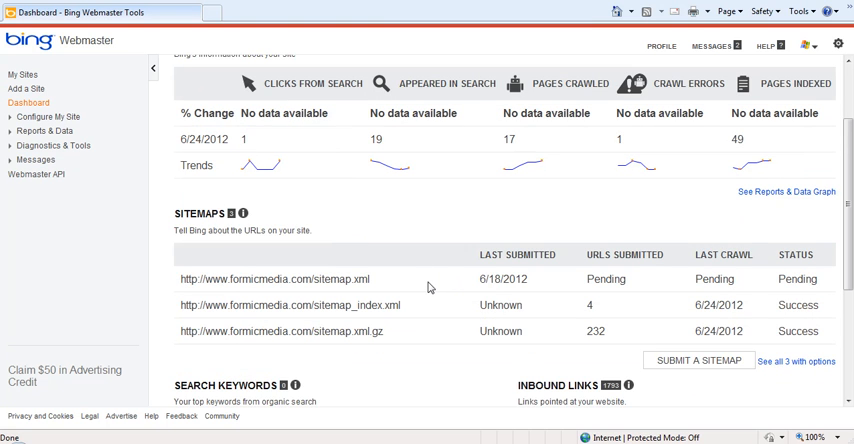
scroll(down, 3)
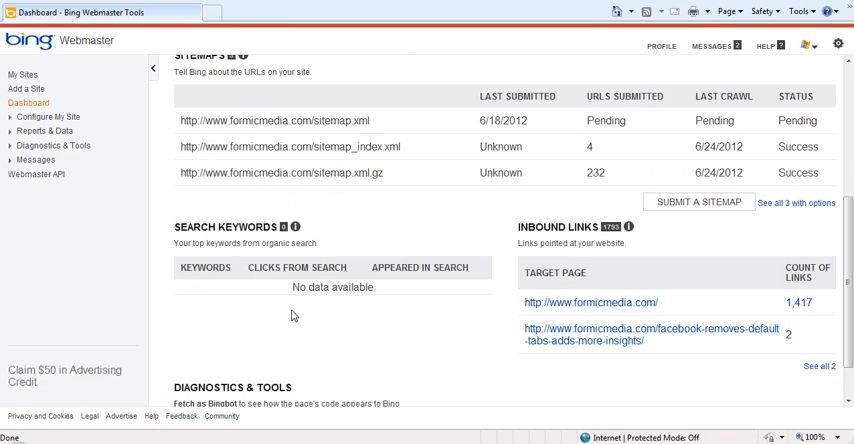
mouse_move(293, 288)
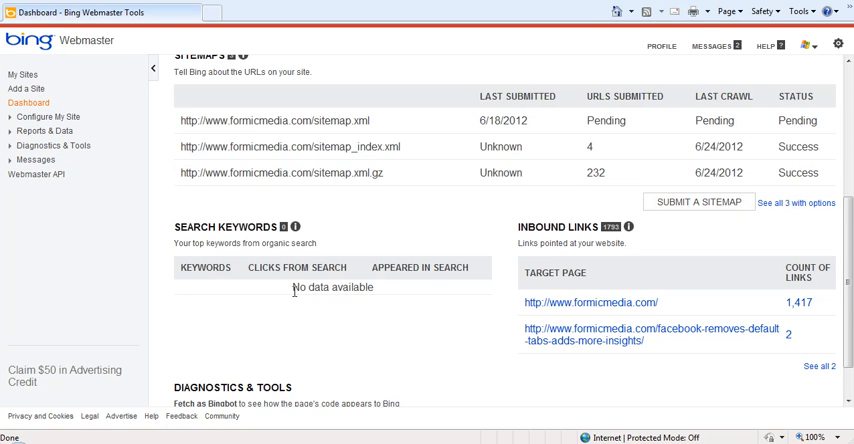
mouse_move(678, 255)
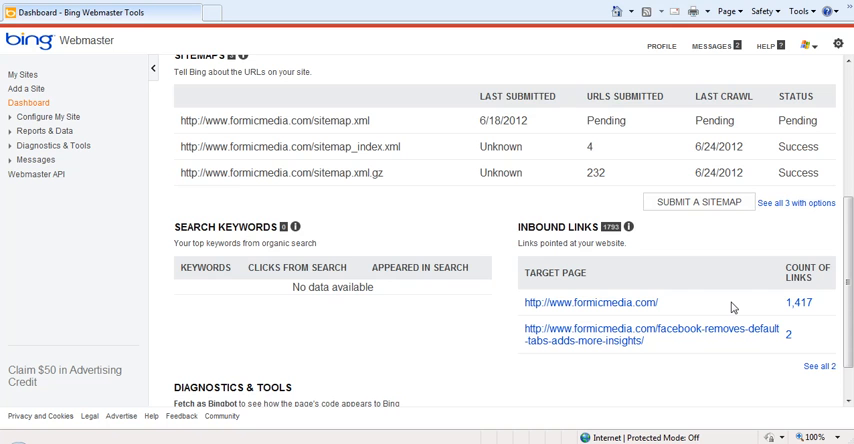
scroll(up, 3)
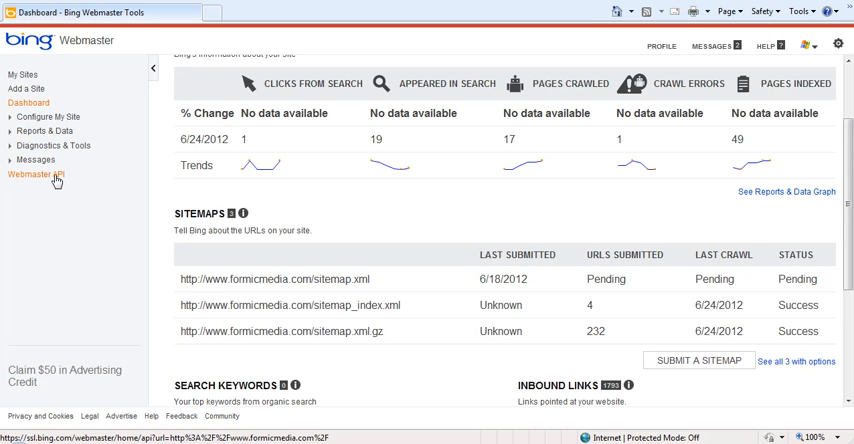
mouse_move(405, 221)
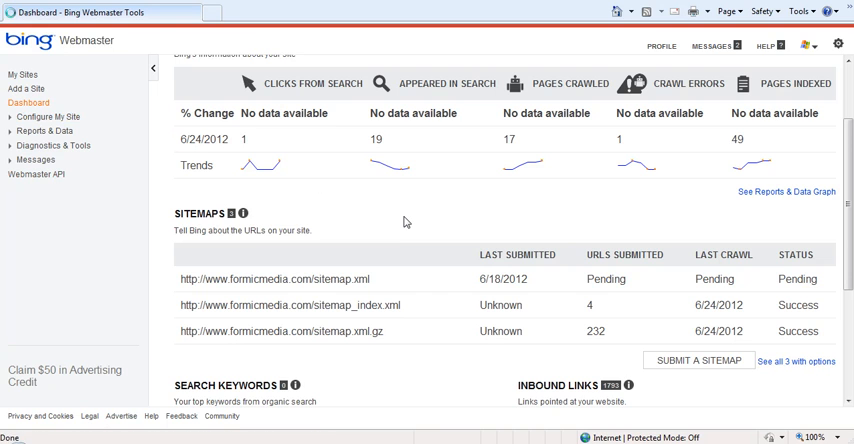
click(48, 117)
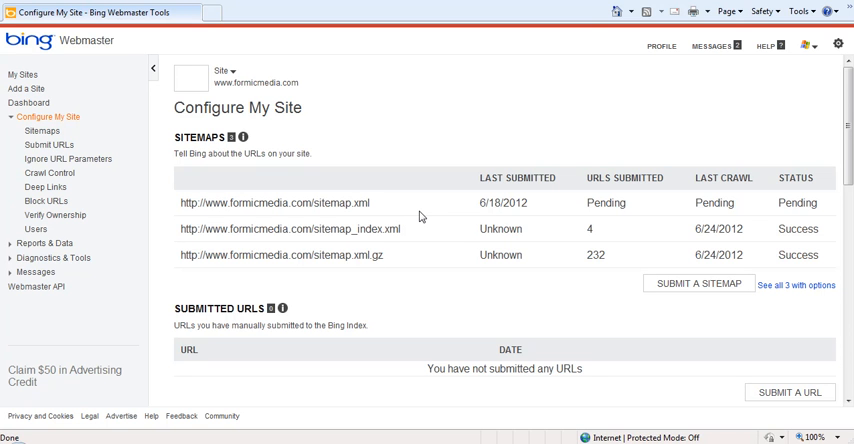
mouse_move(409, 194)
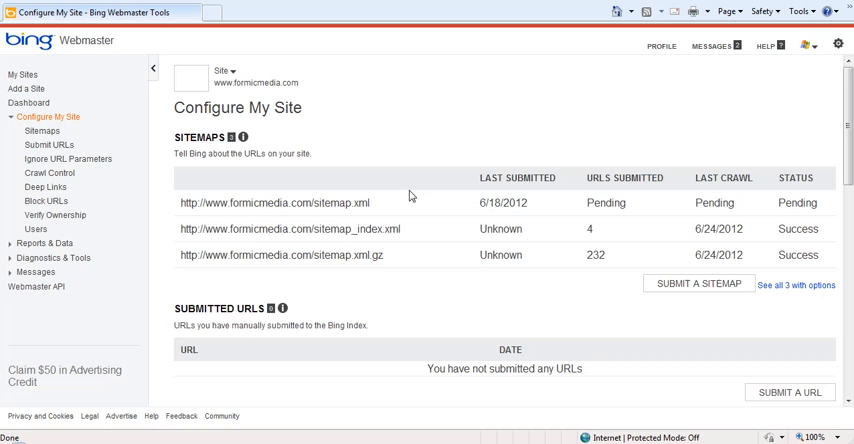
Scroll through Sitemaps, Submitted URLs, Ignore URL Parameters and Crawl Control on Configure My Site
scroll(down, 3)
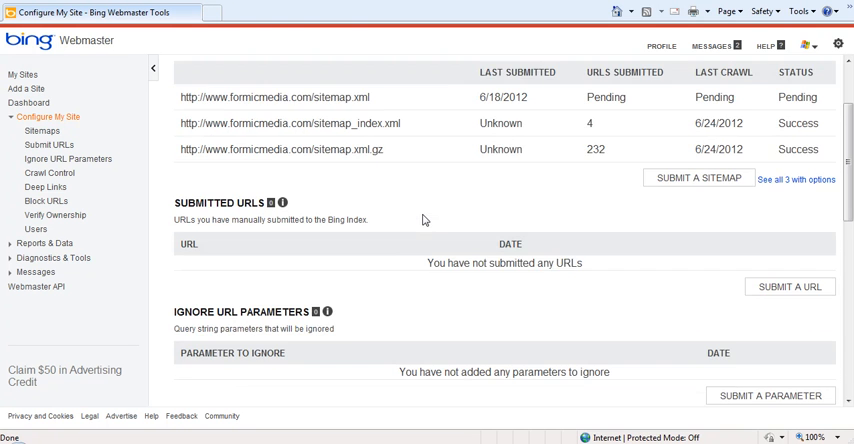
scroll(down, 3)
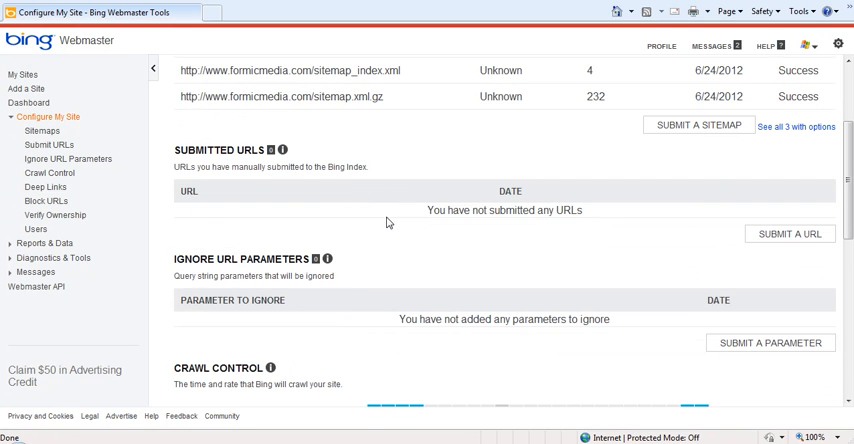
scroll(down, 3)
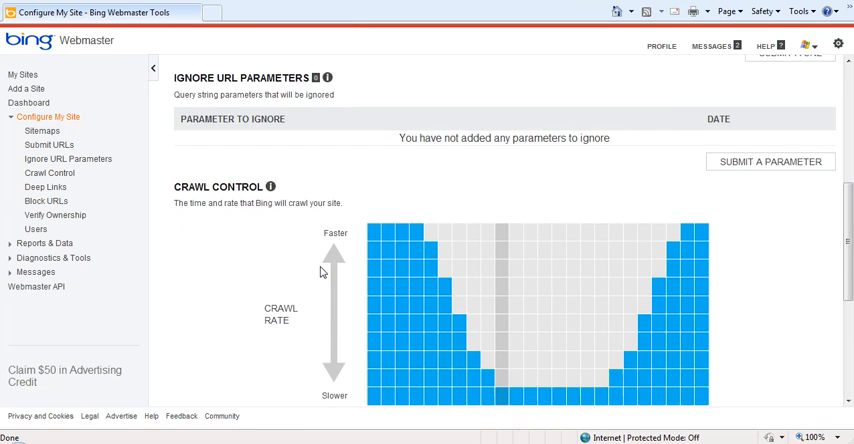
scroll(down, 3)
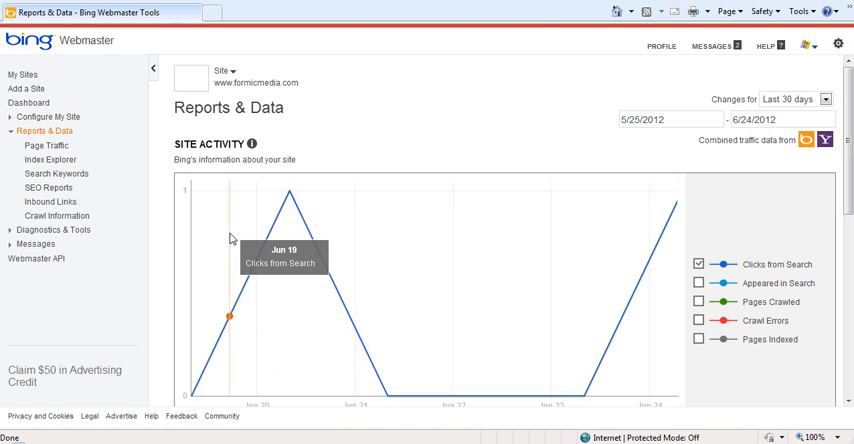
mouse_move(425, 159)
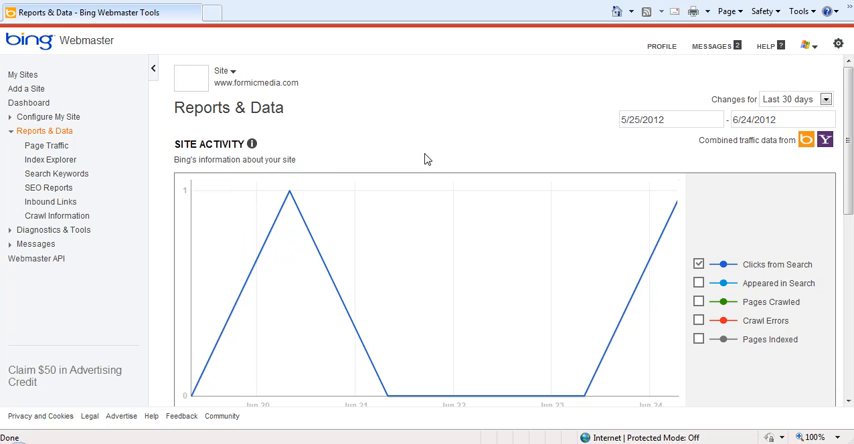
Scroll past the clicks-from-search graph to the empty Page Traffic and Search Keywords tables
scroll(down, 3)
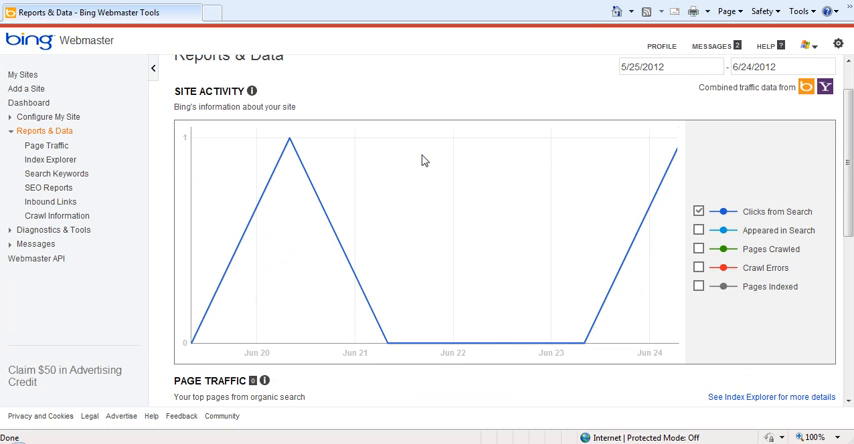
scroll(down, 3)
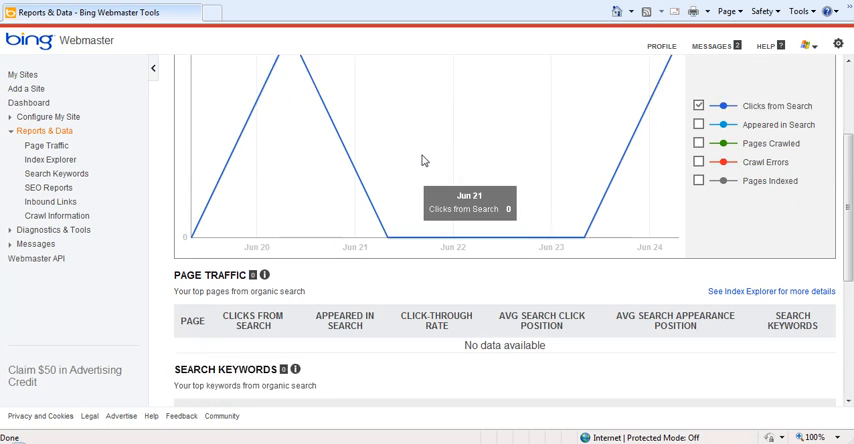
scroll(down, 3)
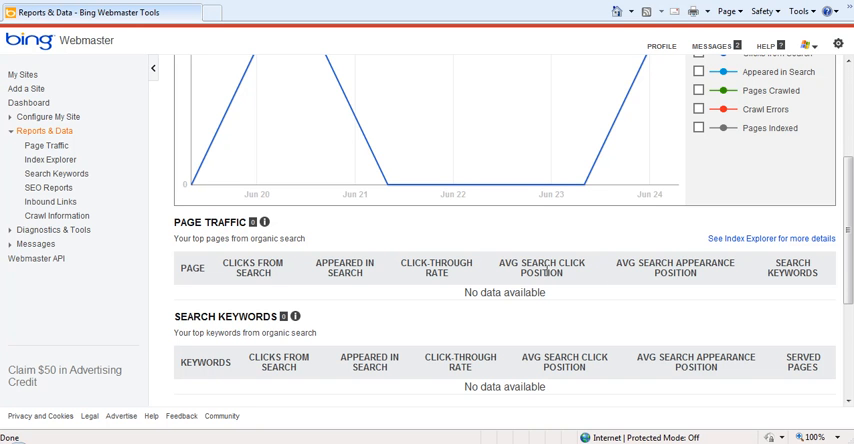
mouse_move(390, 334)
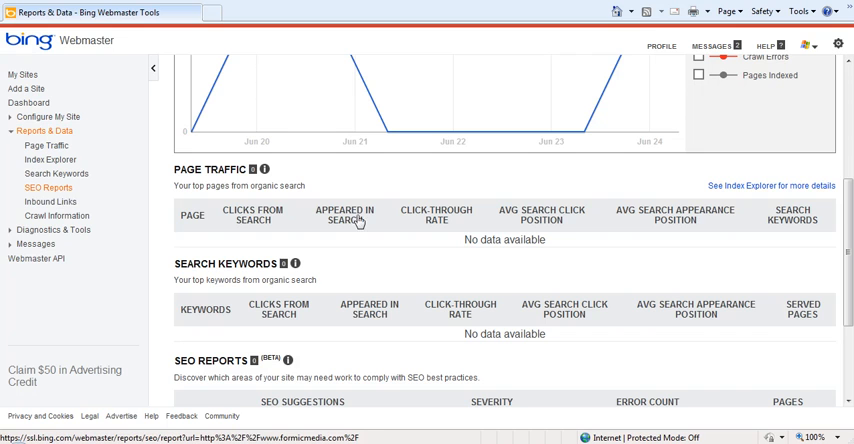
Open SEO Reports under Reports & Data in the sidebar
click(48, 188)
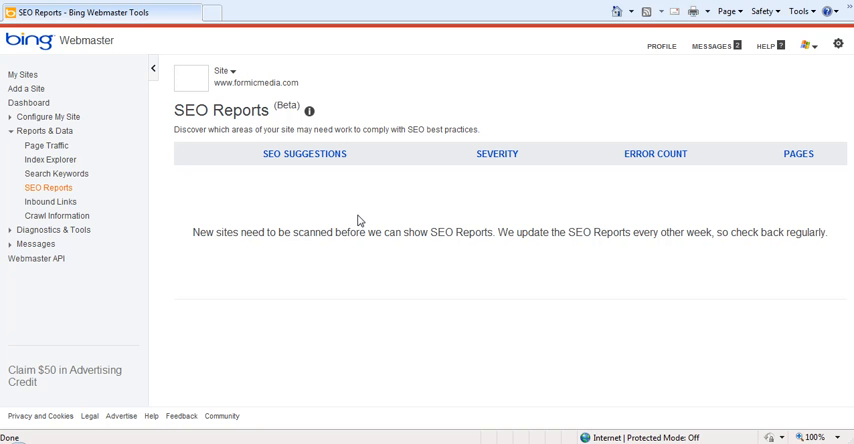
mouse_move(50, 202)
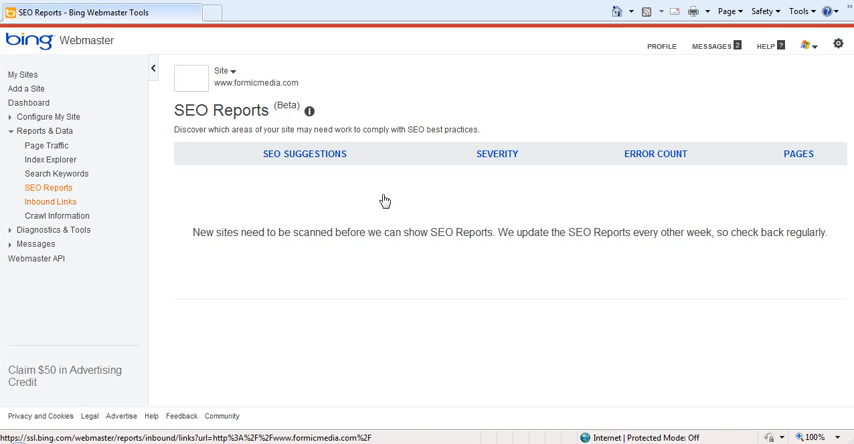
Open the Inbound Links report from the sidebar to see the daily link counts
click(50, 202)
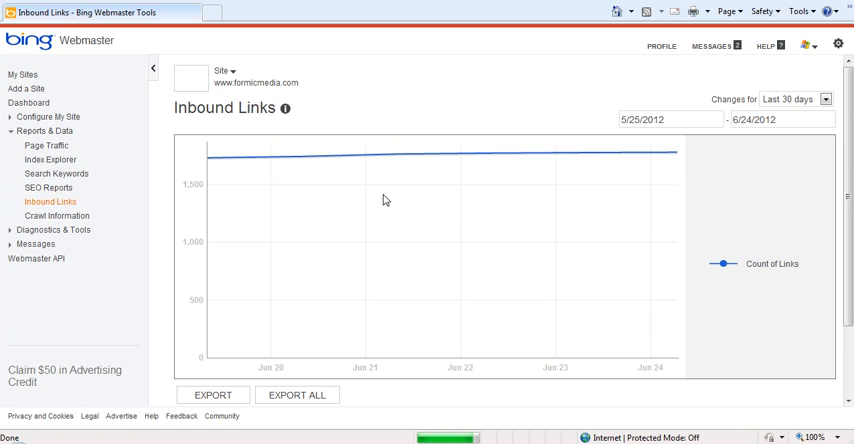
mouse_move(381, 197)
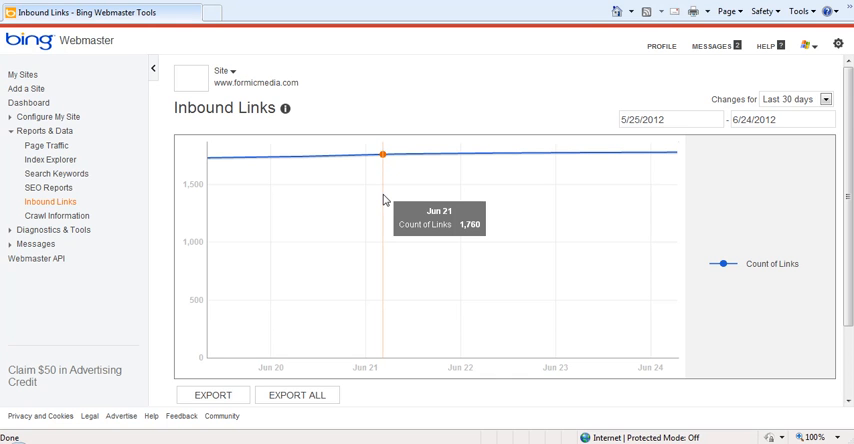
mouse_move(422, 372)
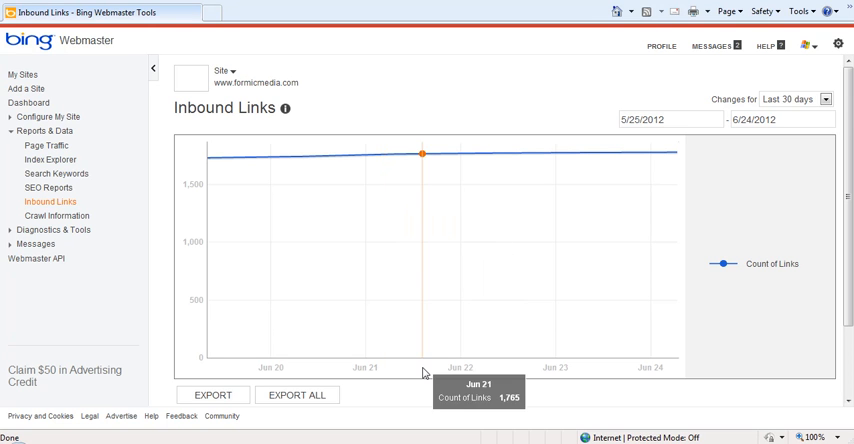
mouse_move(407, 404)
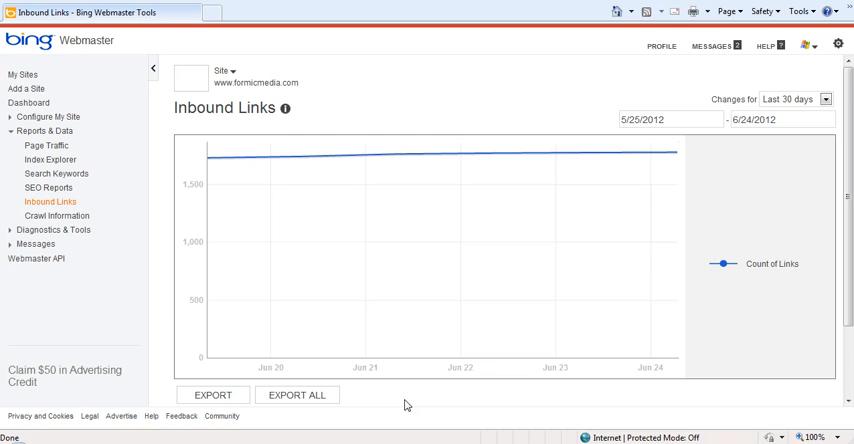
mouse_move(133, 219)
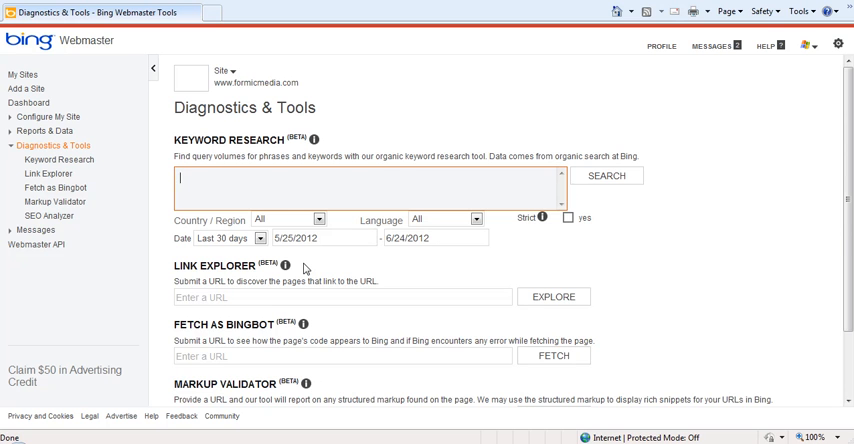
Scroll the Diagnostics & Tools list: Keyword Research, Link Explorer, Fetch as Bingbot, Markup Validator, SEO Analyzer
scroll(down, 3)
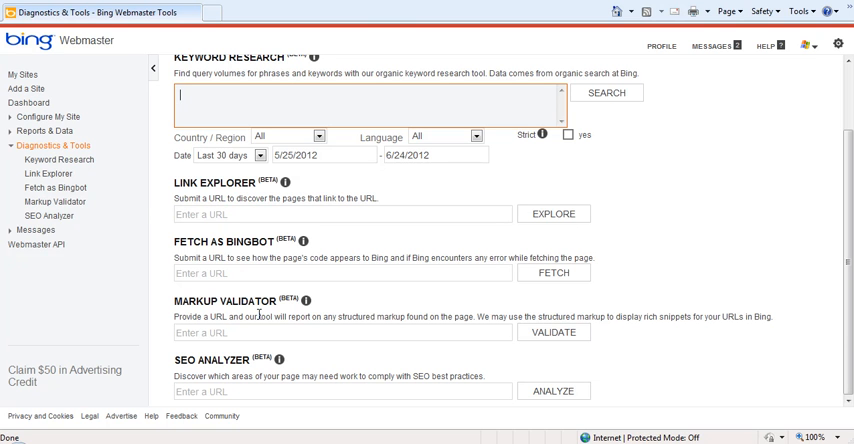
mouse_move(48, 117)
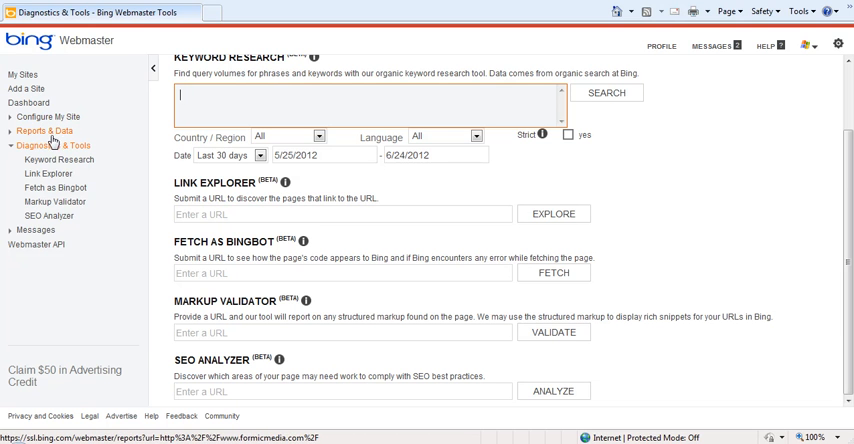
click(58, 160)
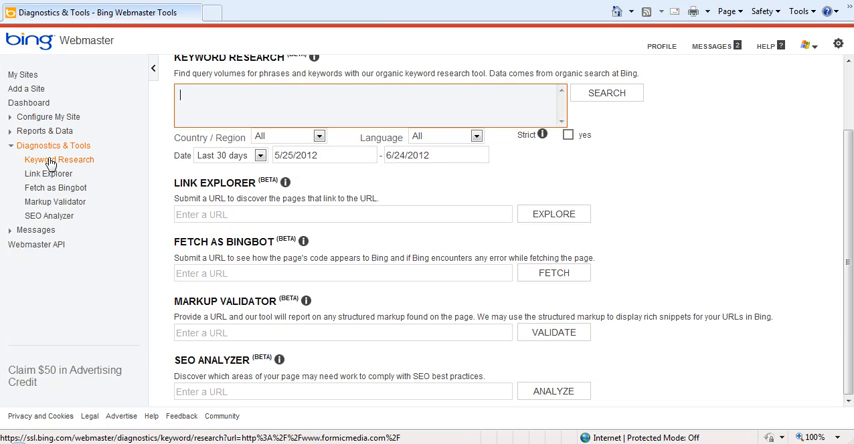